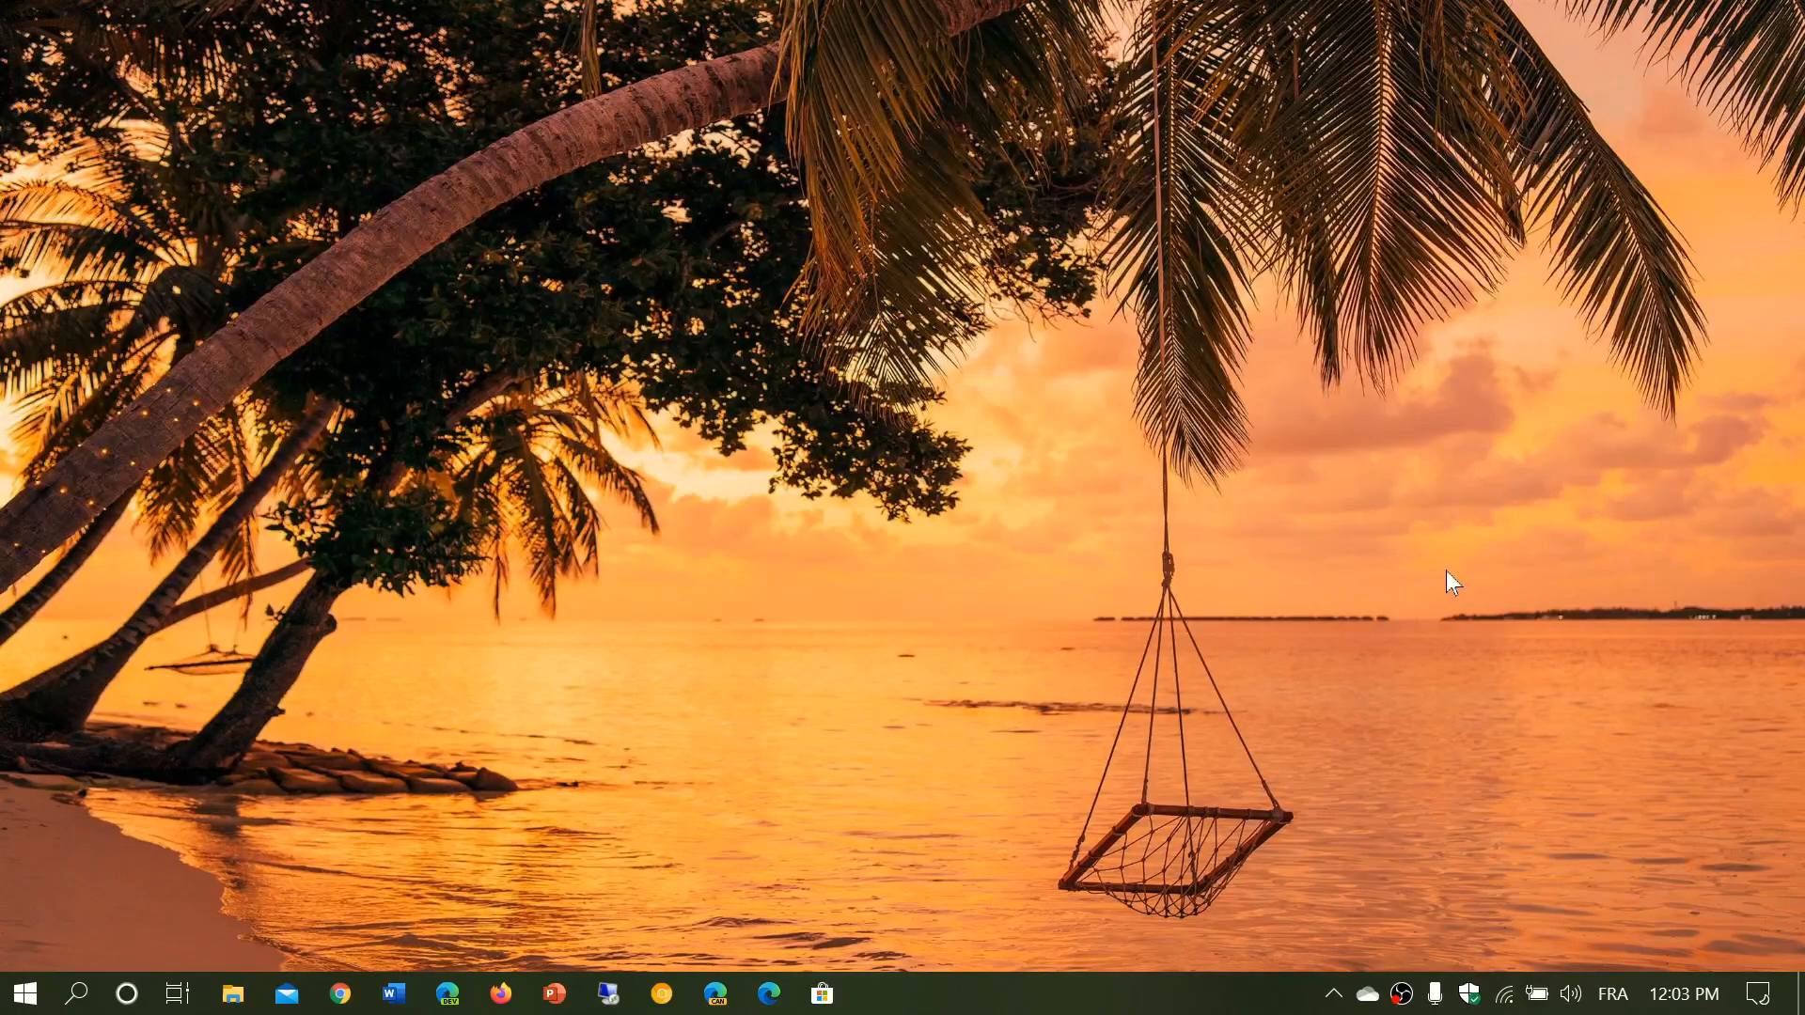
mouse_move(1122, 670)
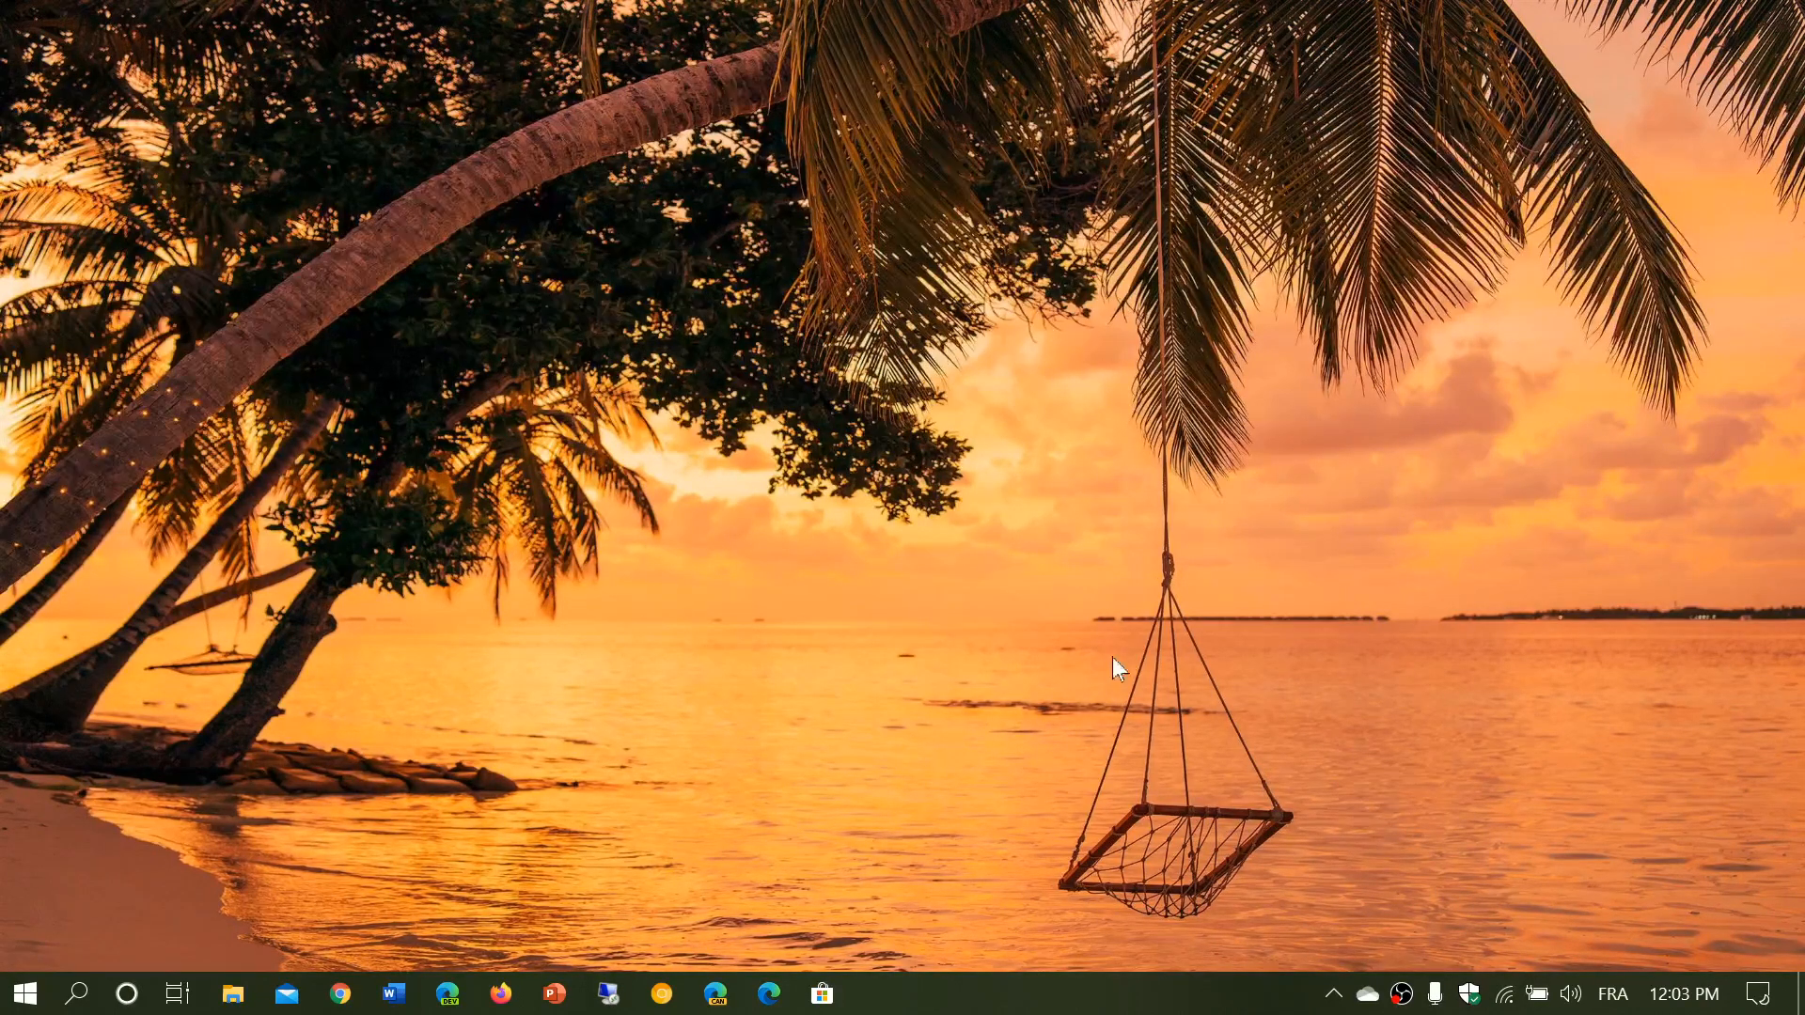
- Open the search panel, then the Action Center with its quick settings tiles
click(77, 993)
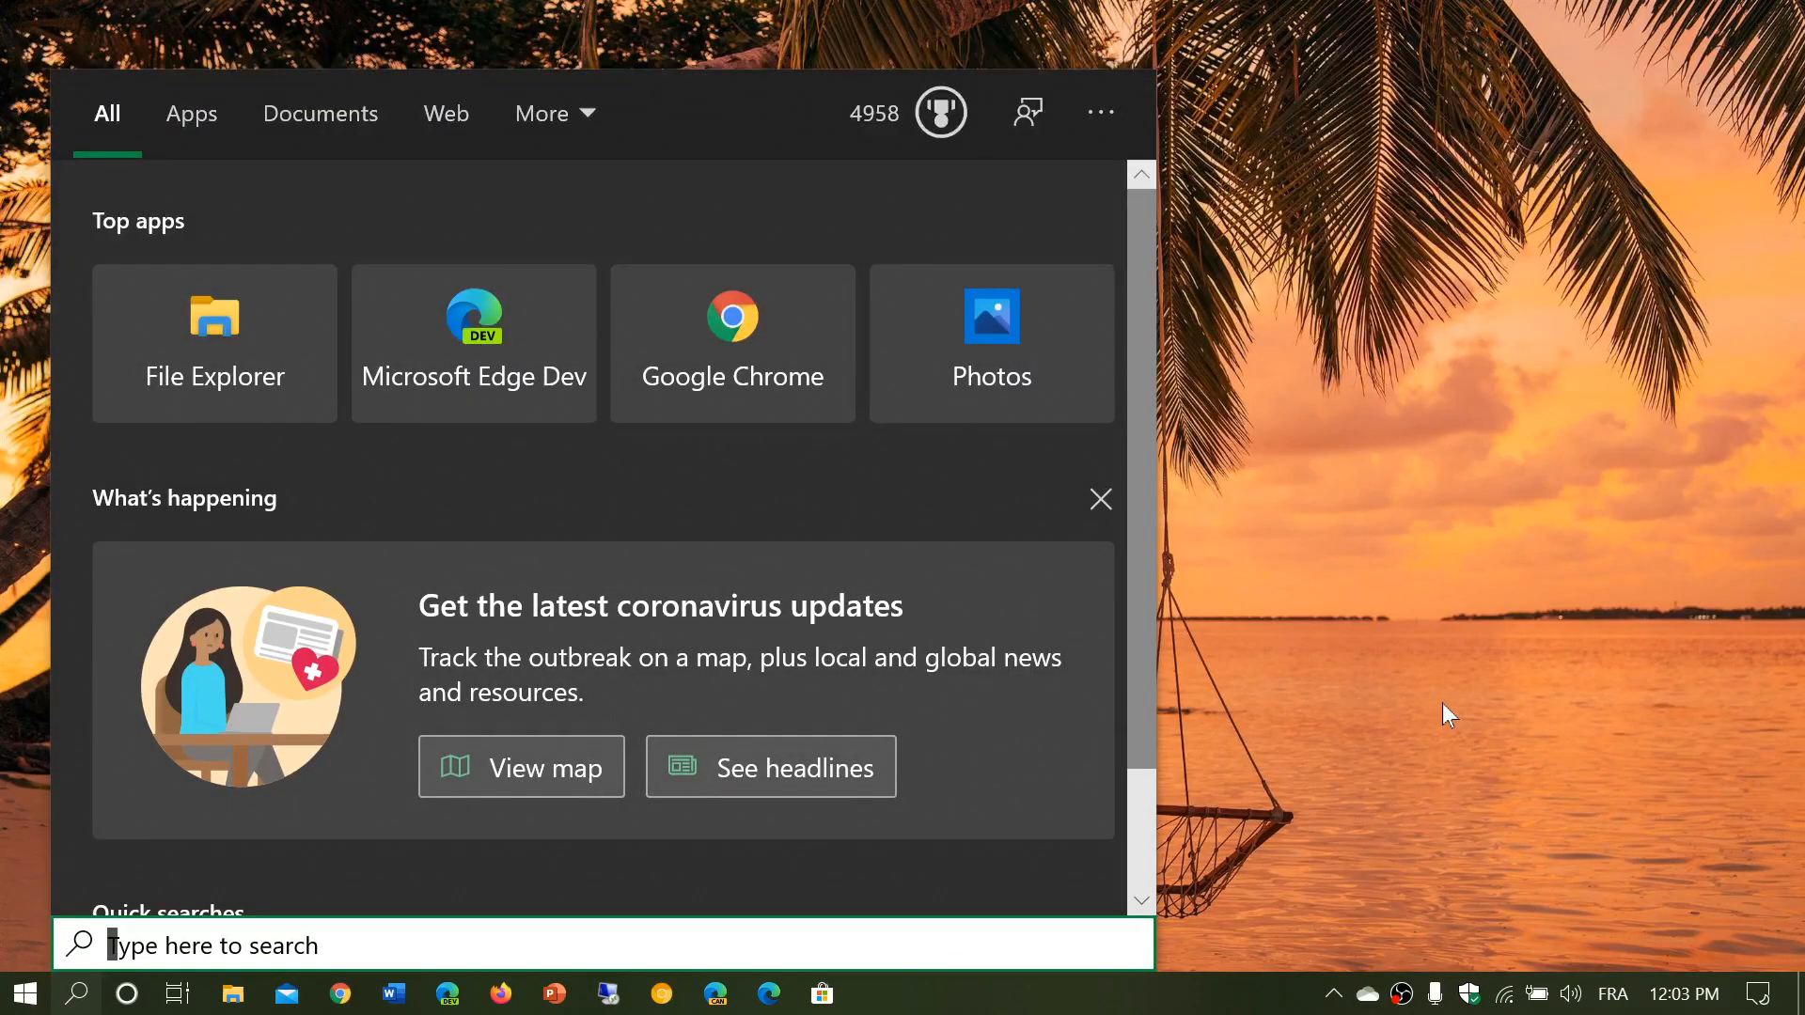
click(1762, 993)
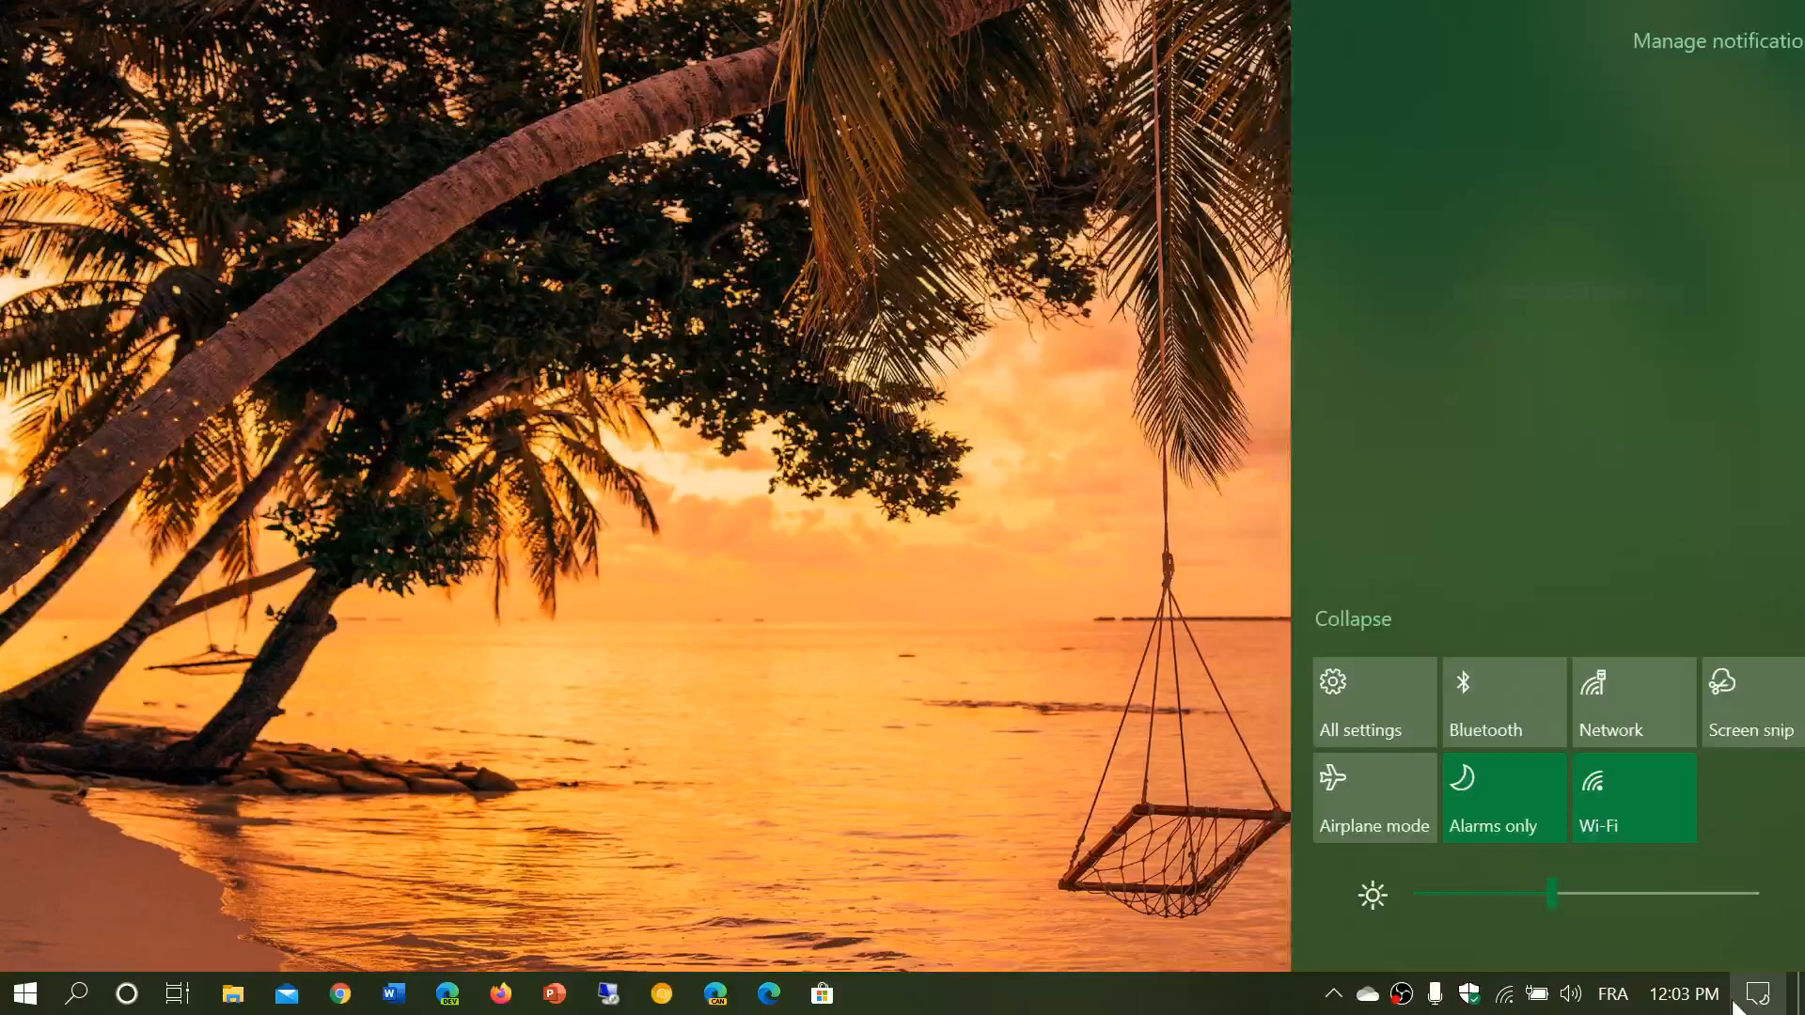
- Go from Action Center's All settings to the Privacy section's General page
click(1359, 702)
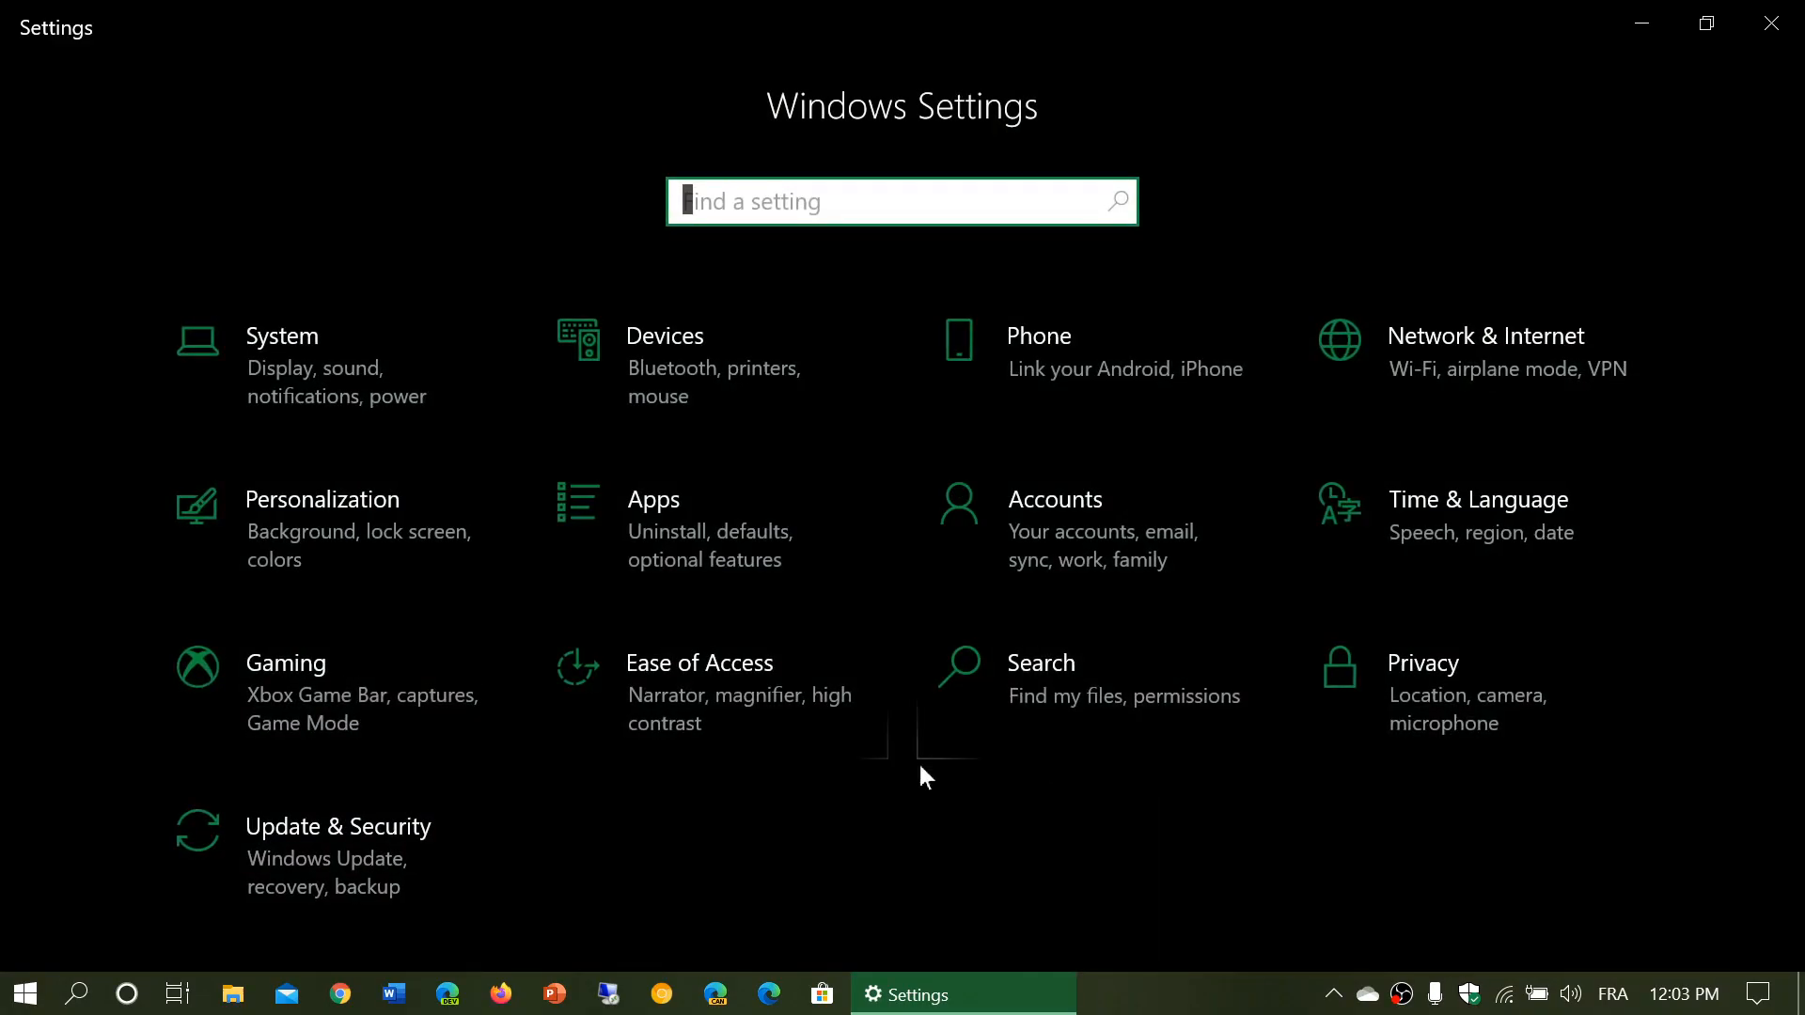
mouse_move(815, 553)
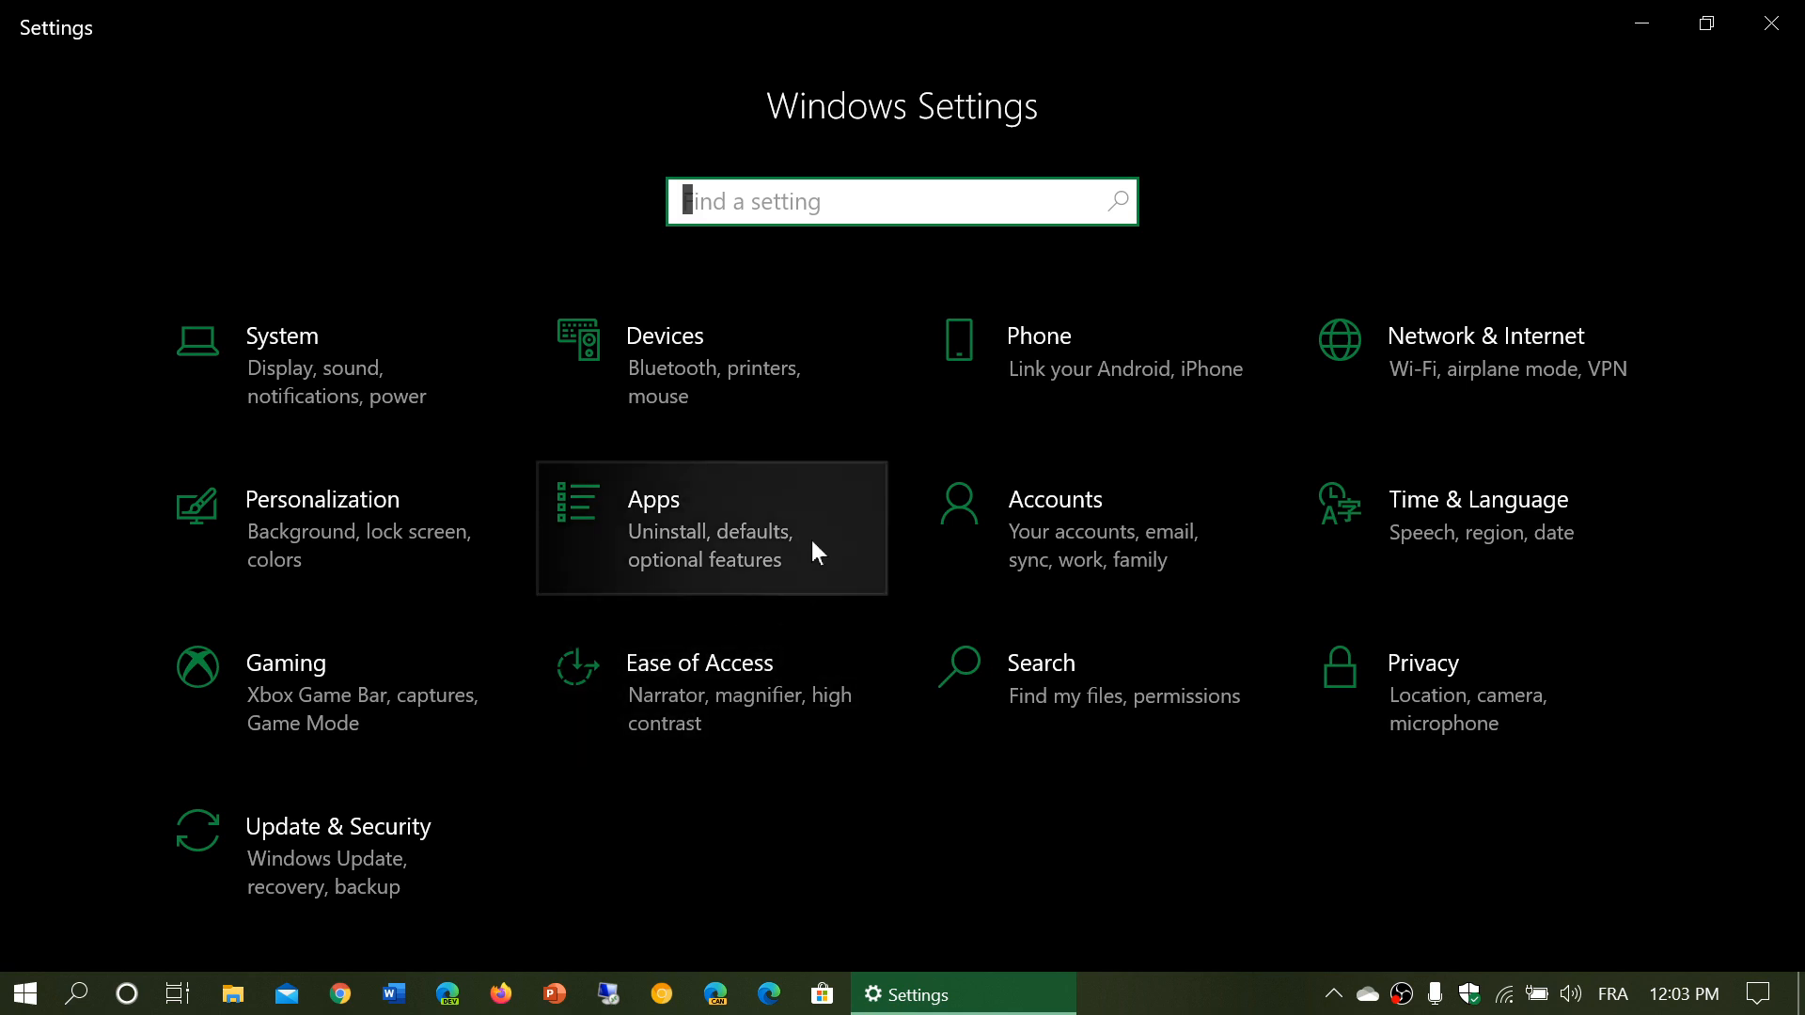
click(1424, 662)
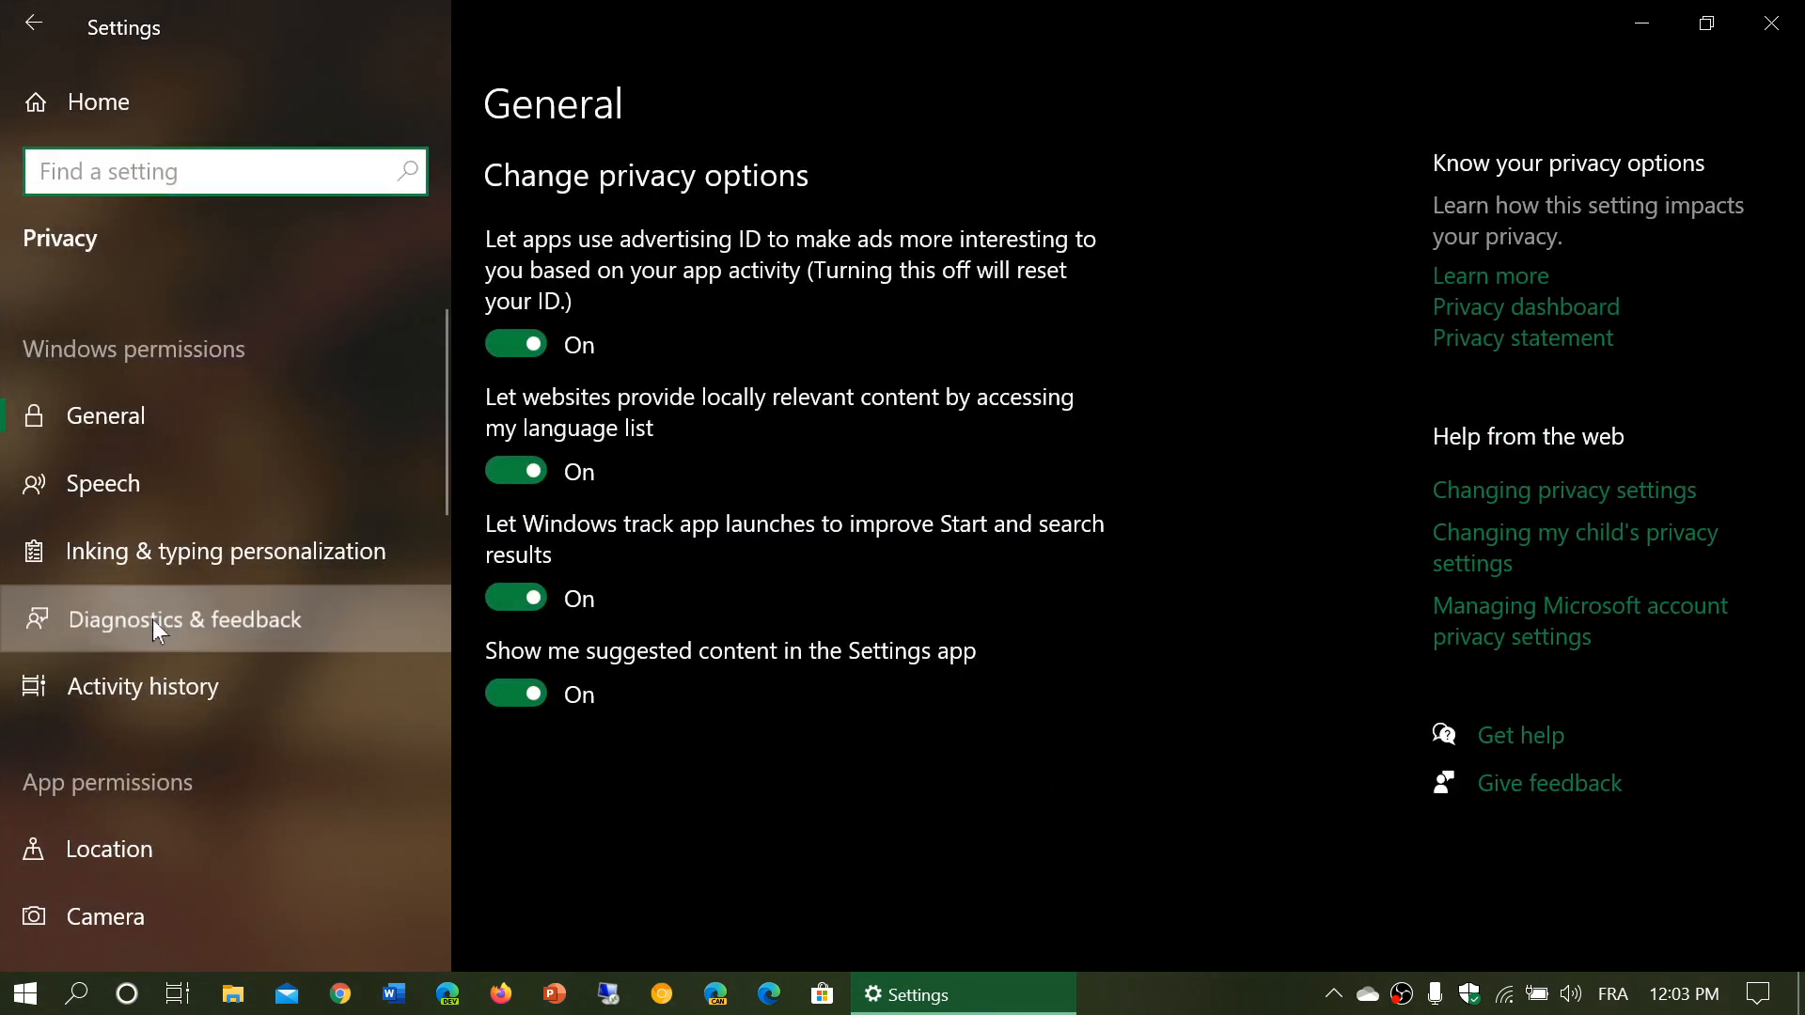
- Show the Diagnostics & feedback page with Basic and Full diagnostic data options
click(185, 620)
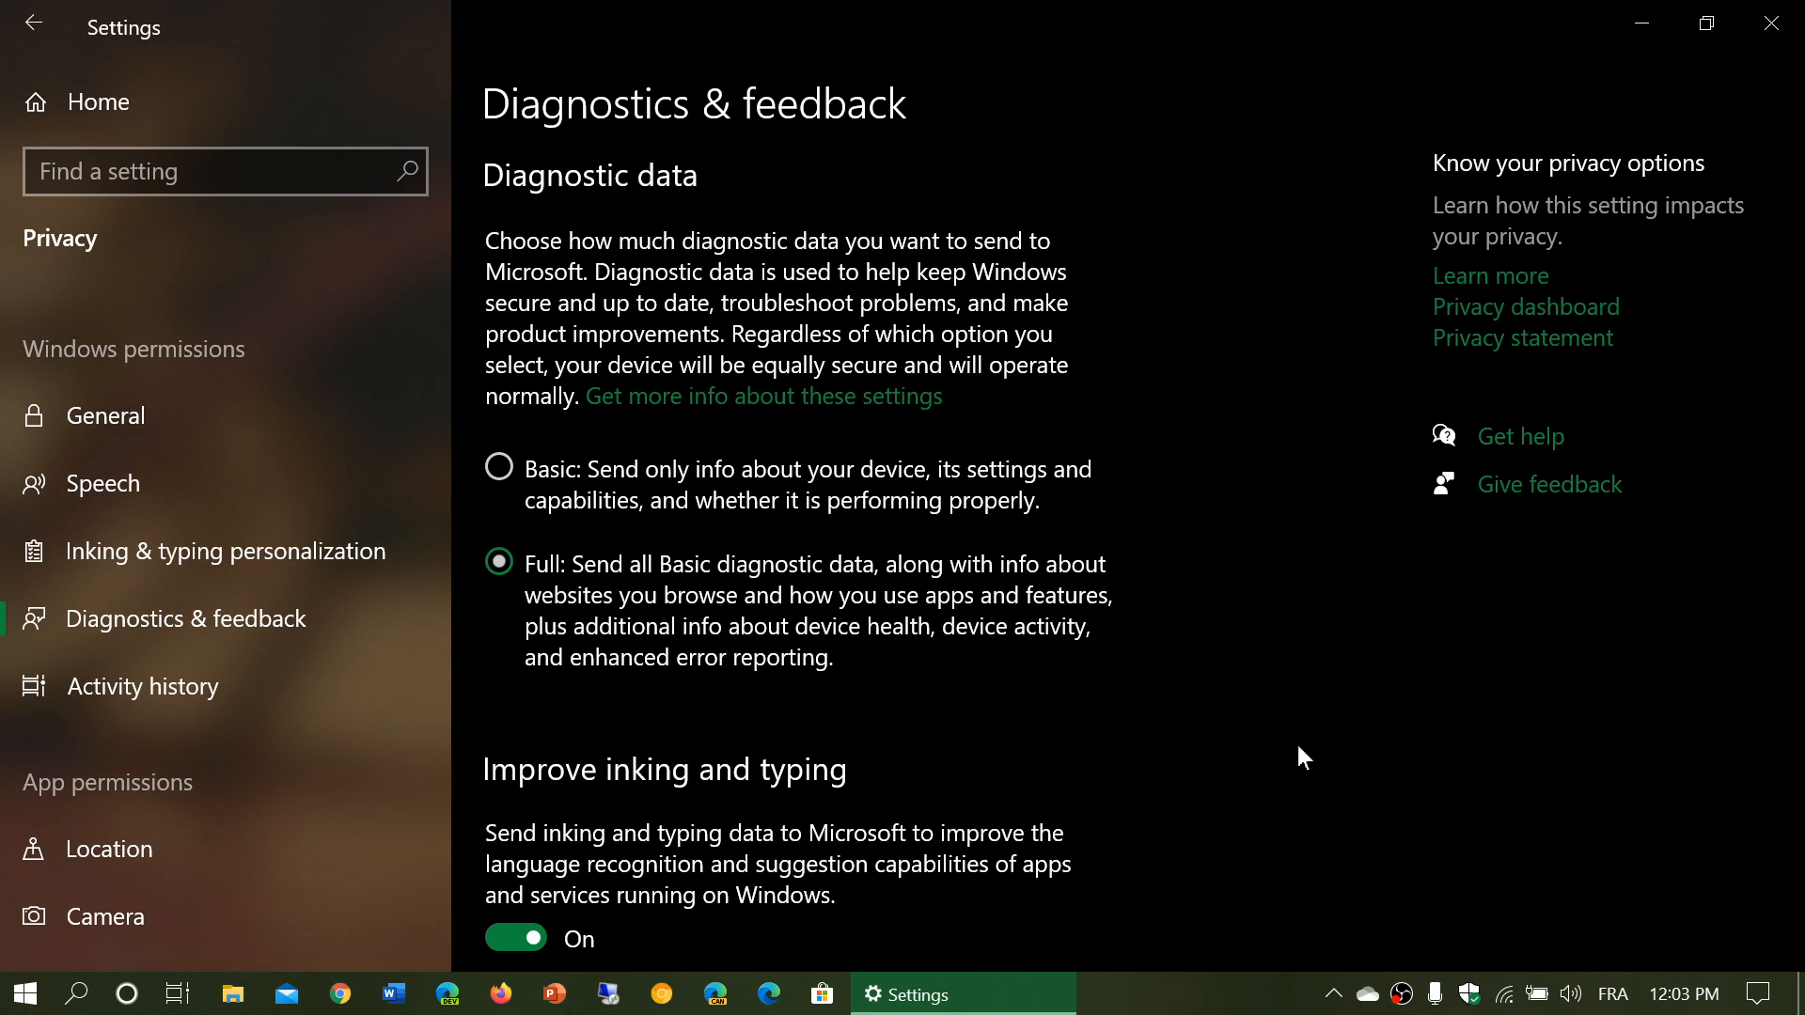
mouse_move(527, 555)
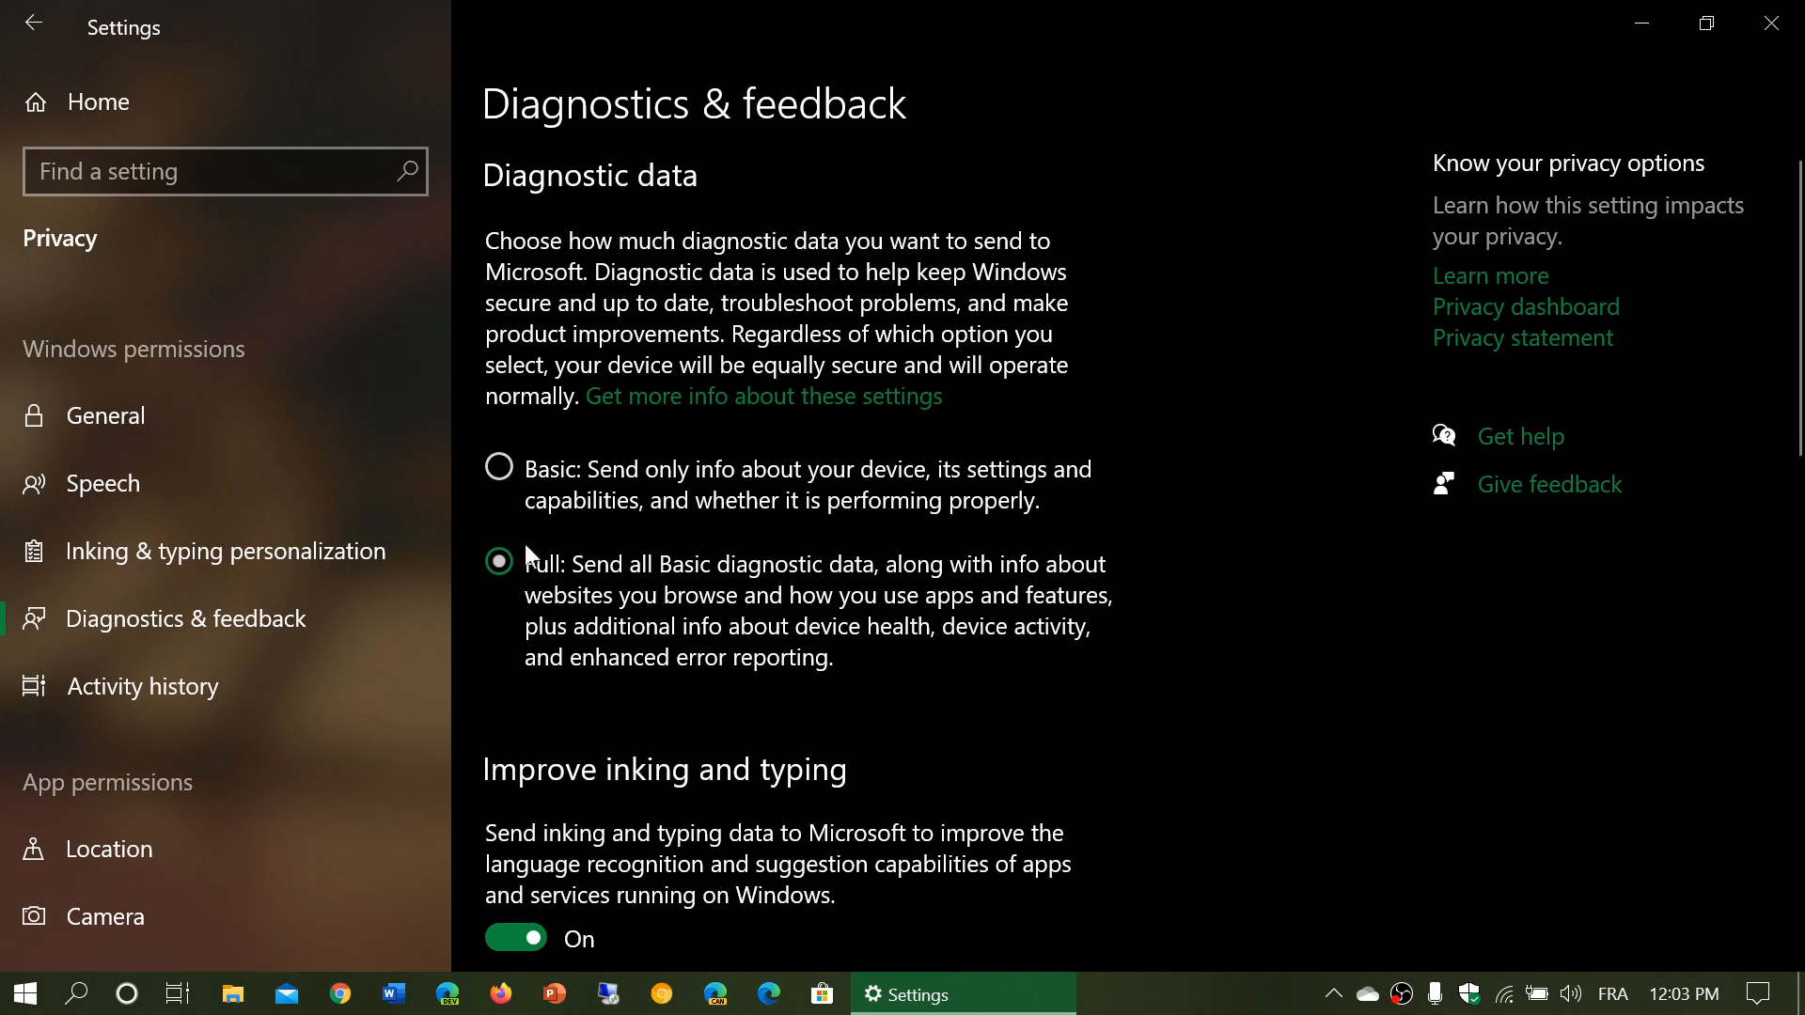
mouse_move(497, 466)
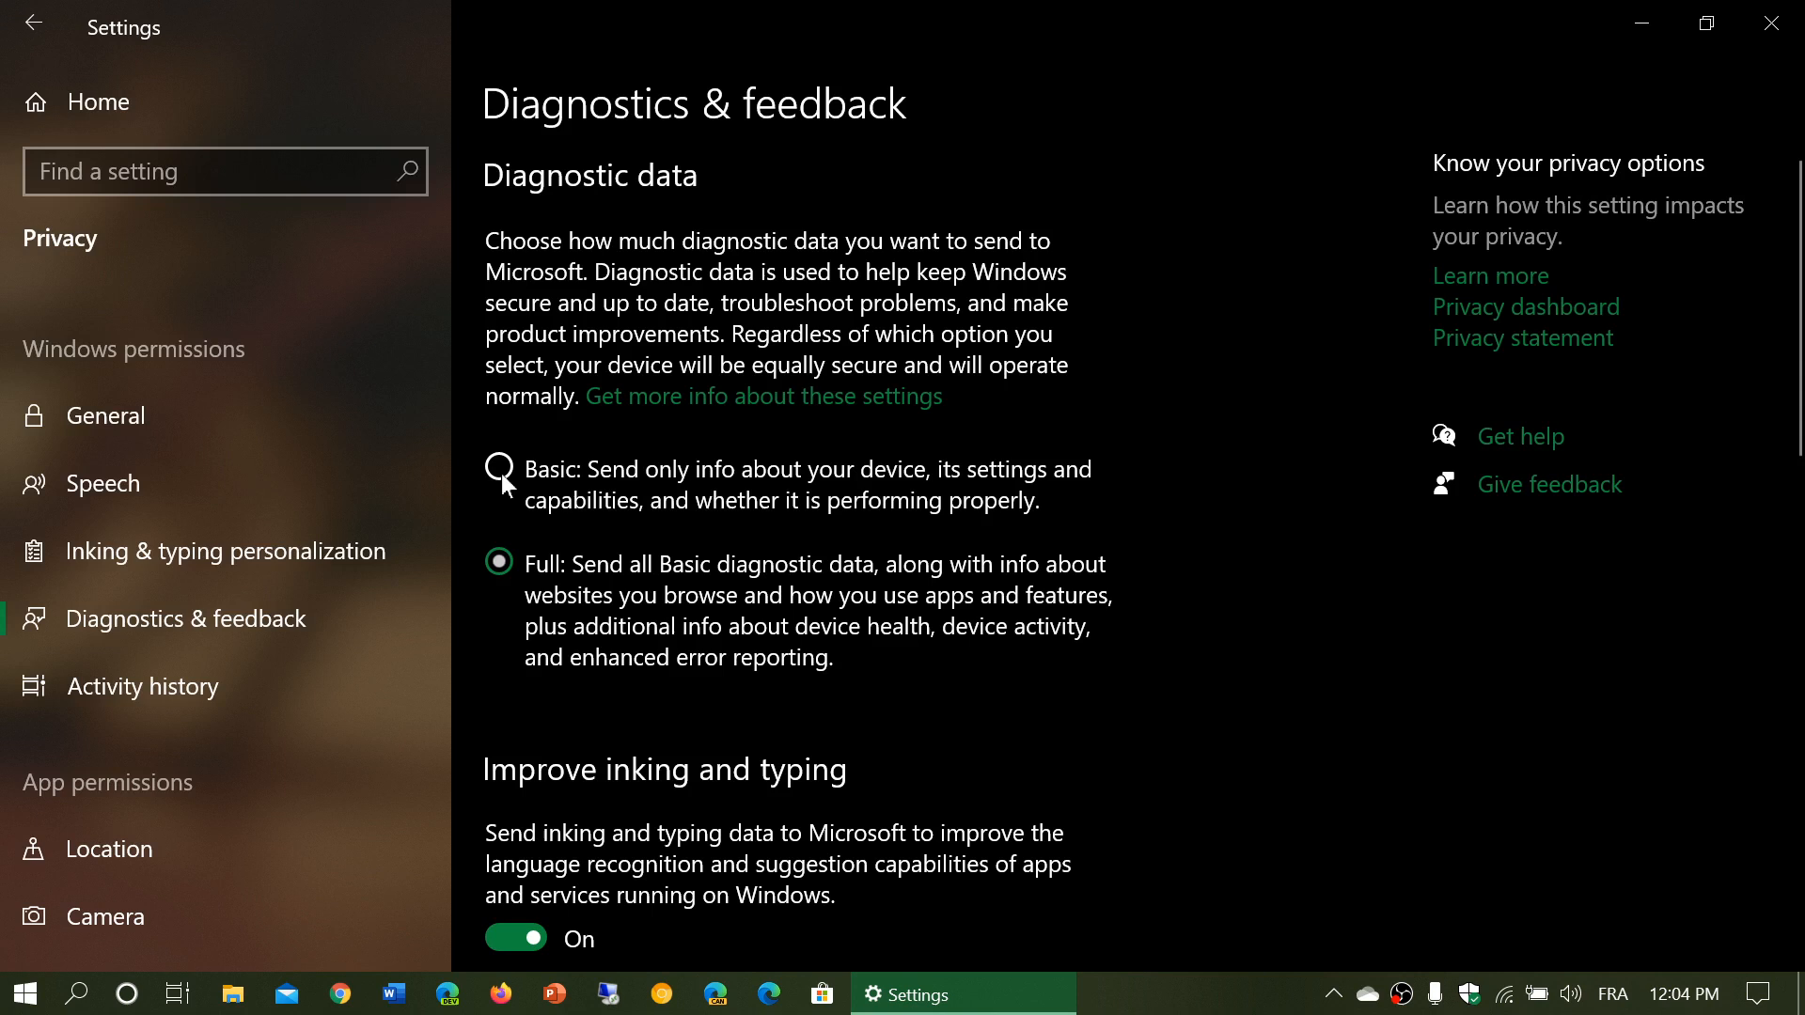
click(498, 468)
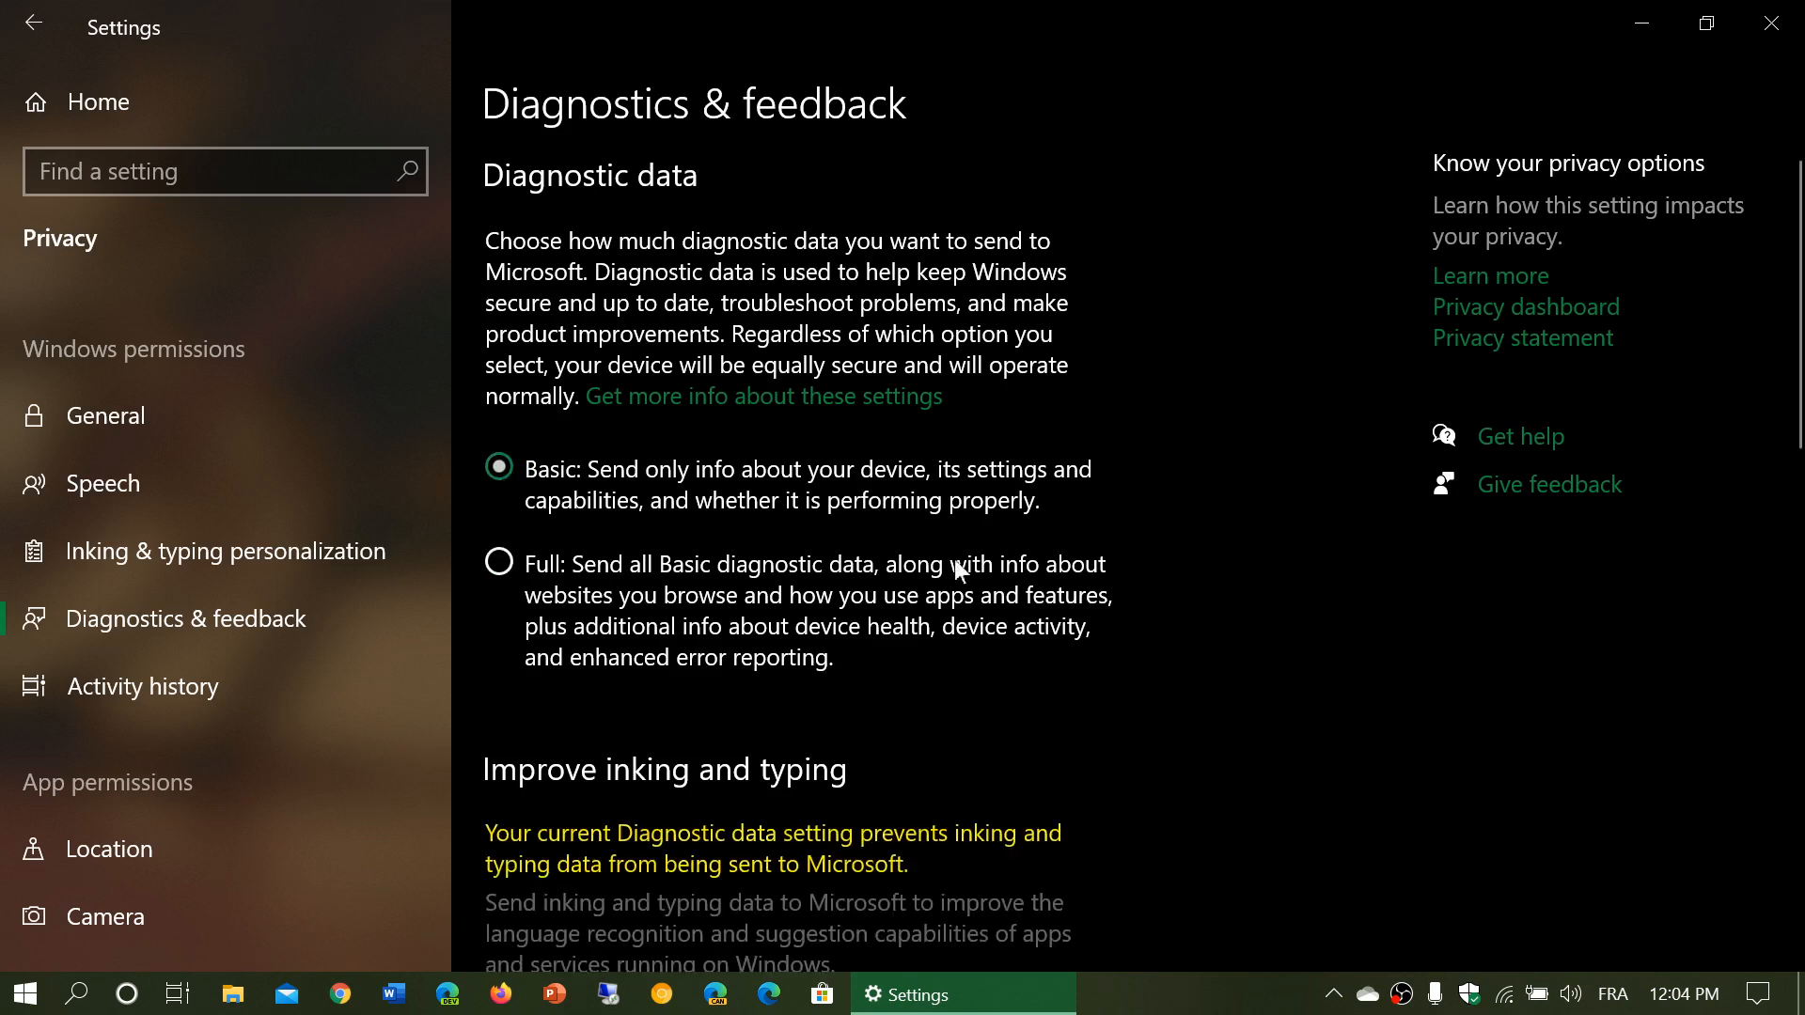
mouse_move(564, 492)
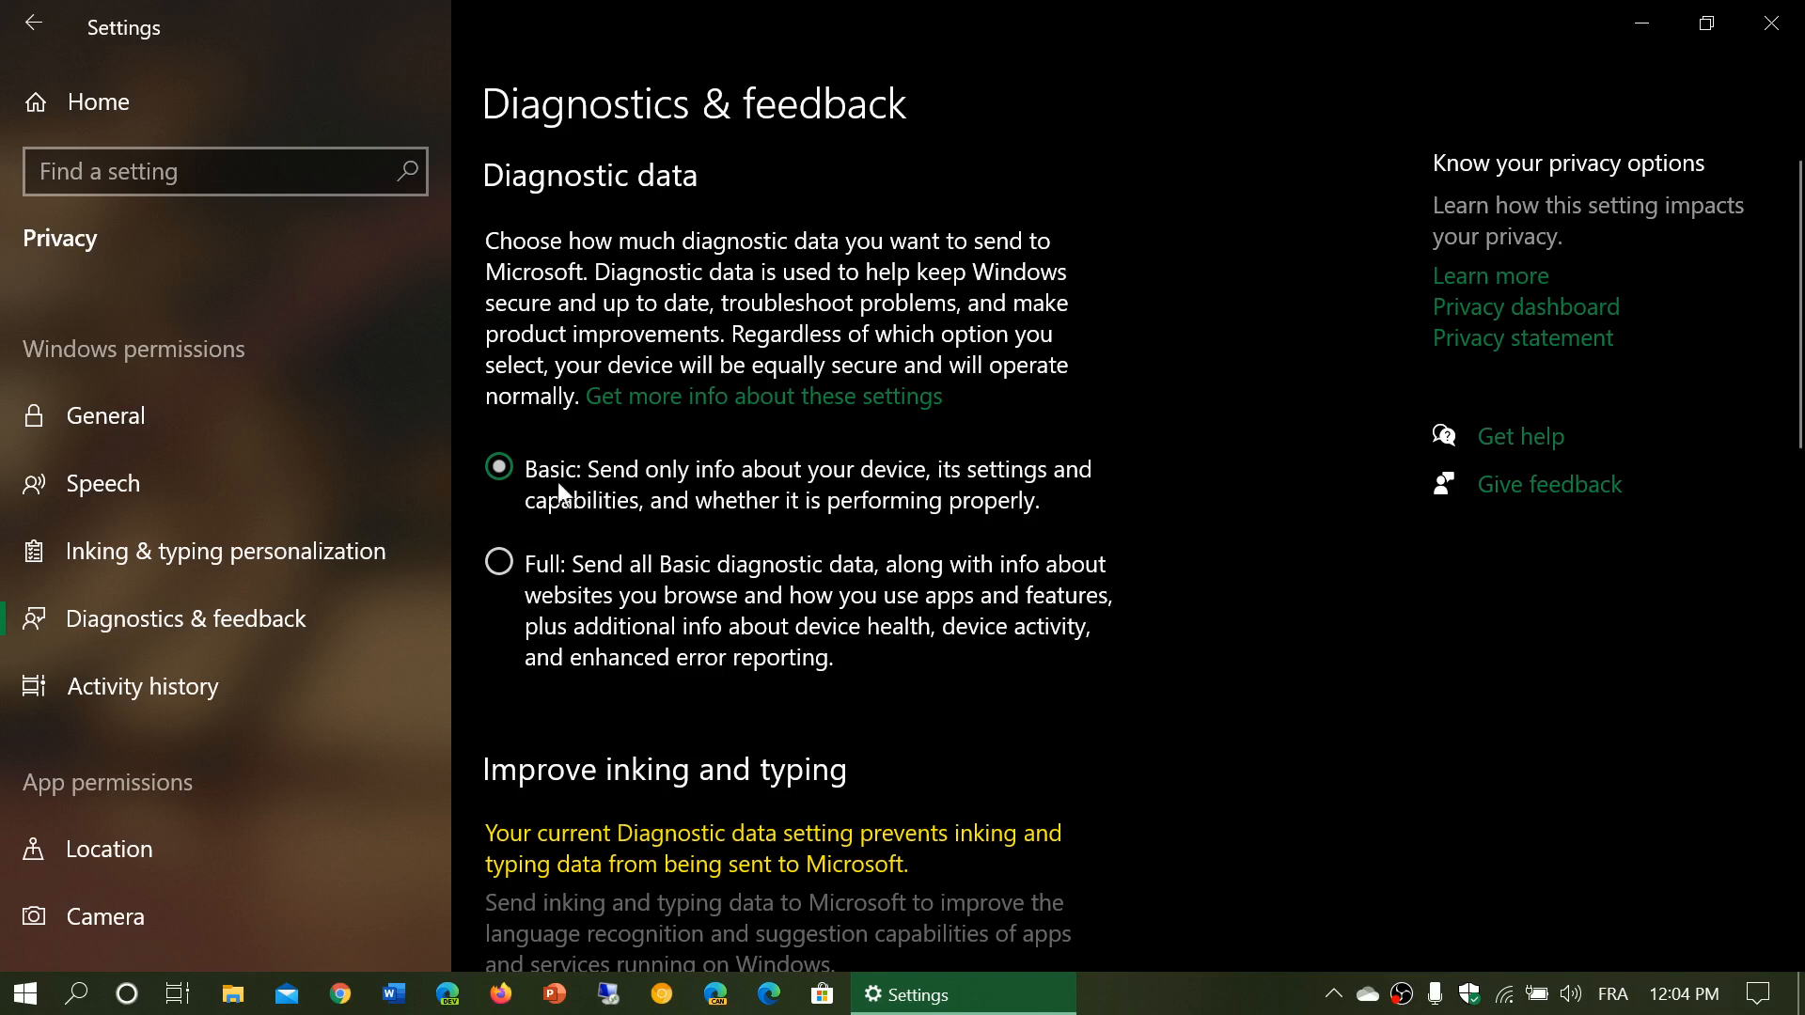
mouse_move(498, 564)
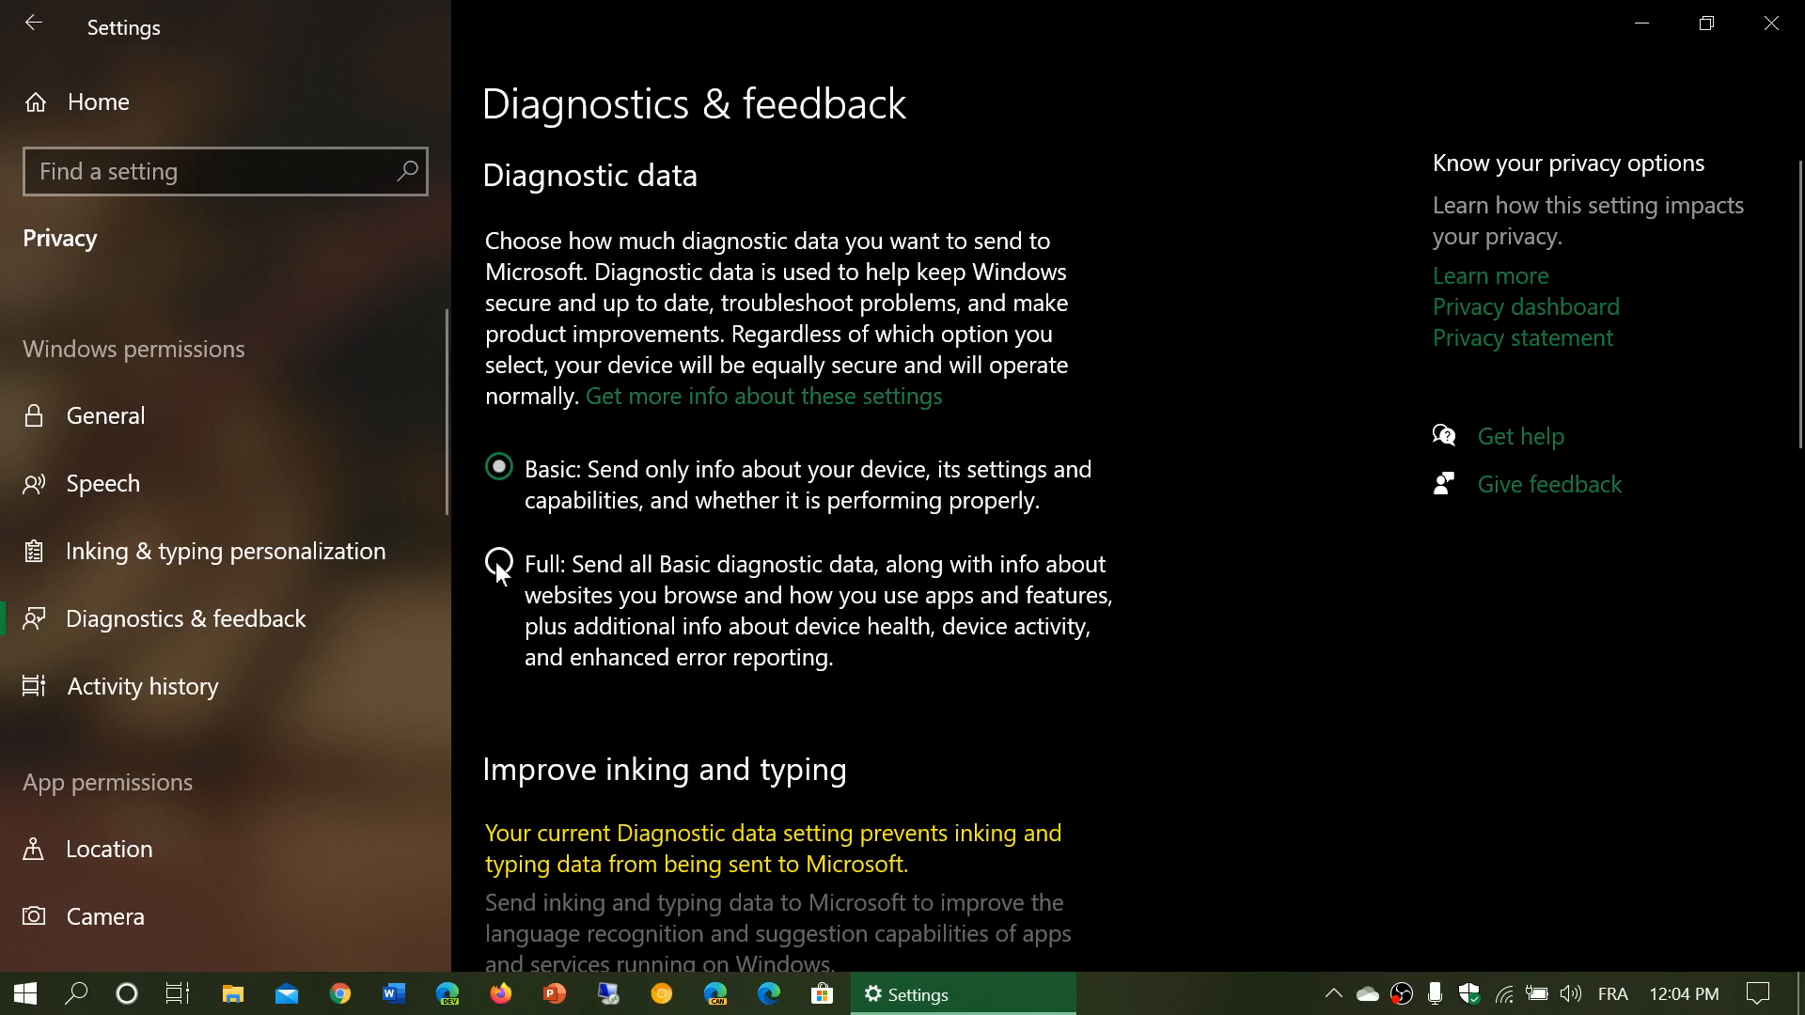
click(499, 563)
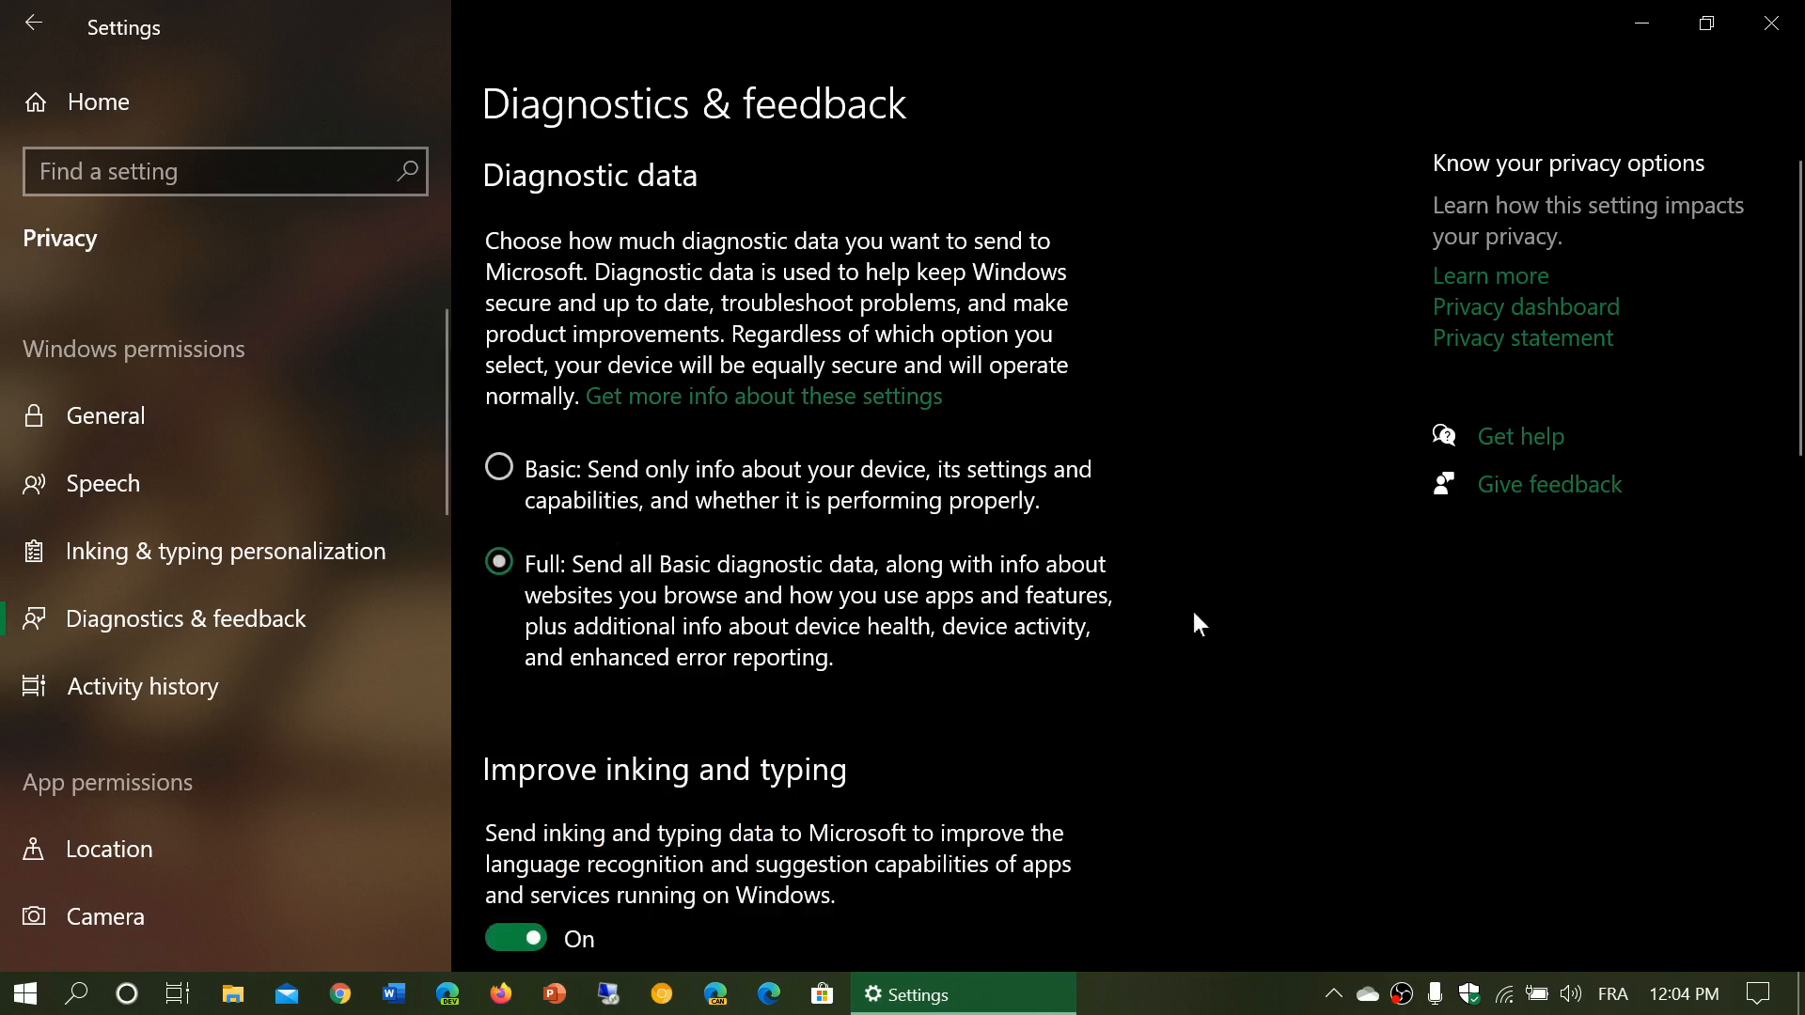